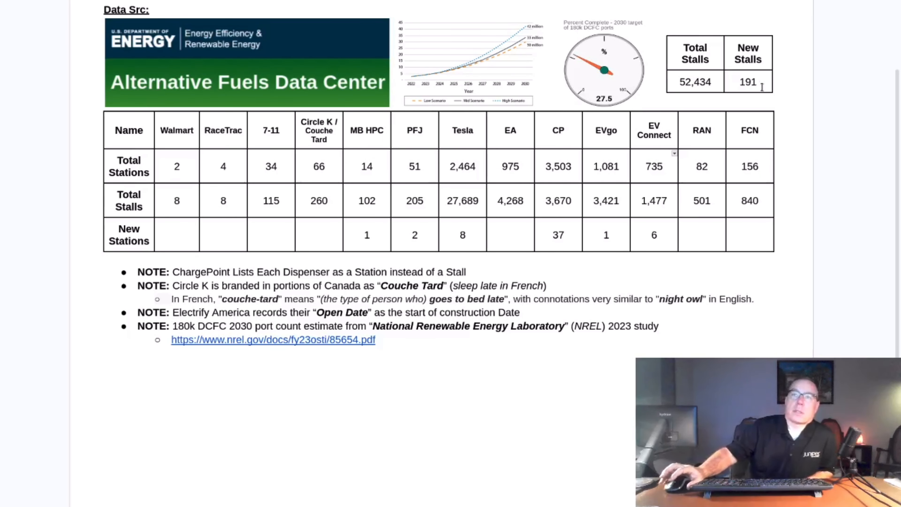
pyautogui.moveTo(724, 81)
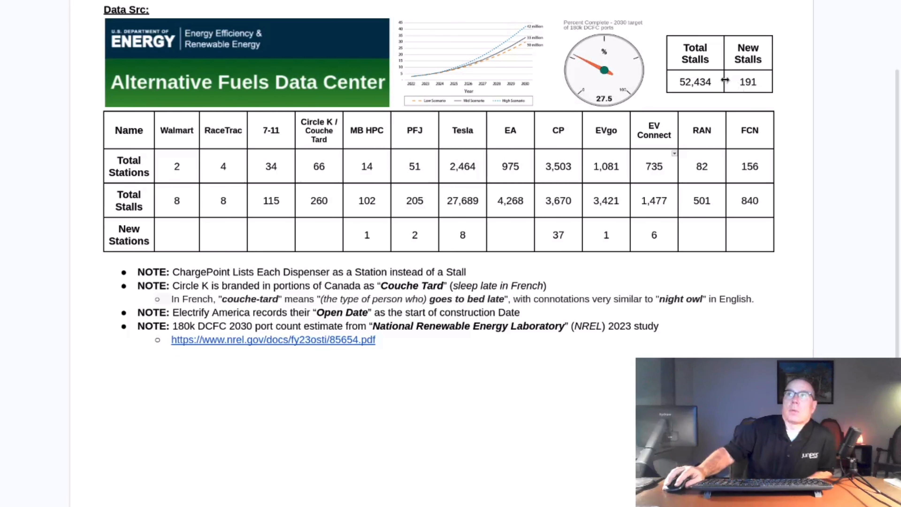
pyautogui.moveTo(714, 84)
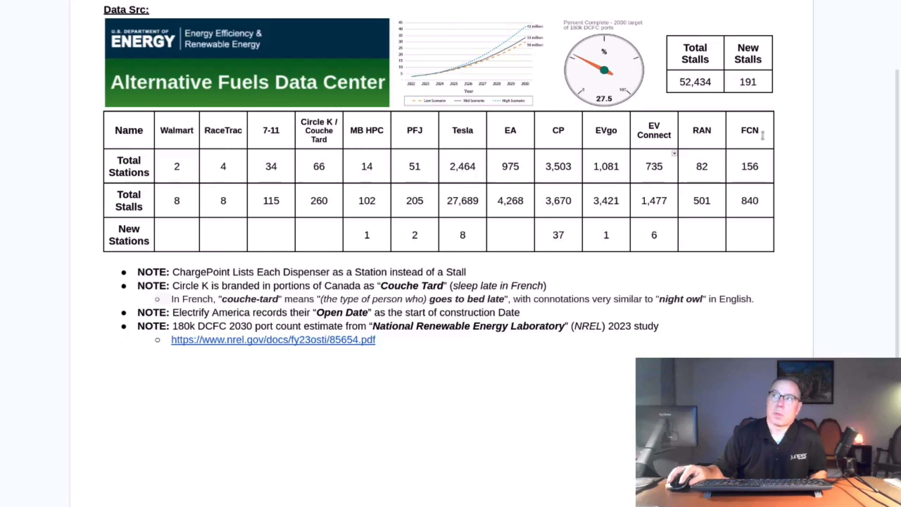
# Focus the AFDC MariaDB terminal showing the 14 Buc-ee's and MB hub stations by open date
pyautogui.click(740, 130)
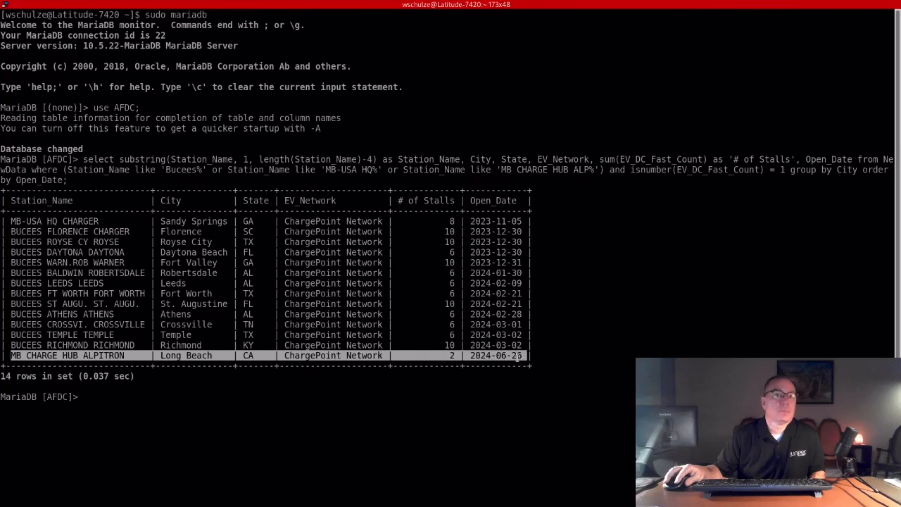
pyautogui.moveTo(497, 372)
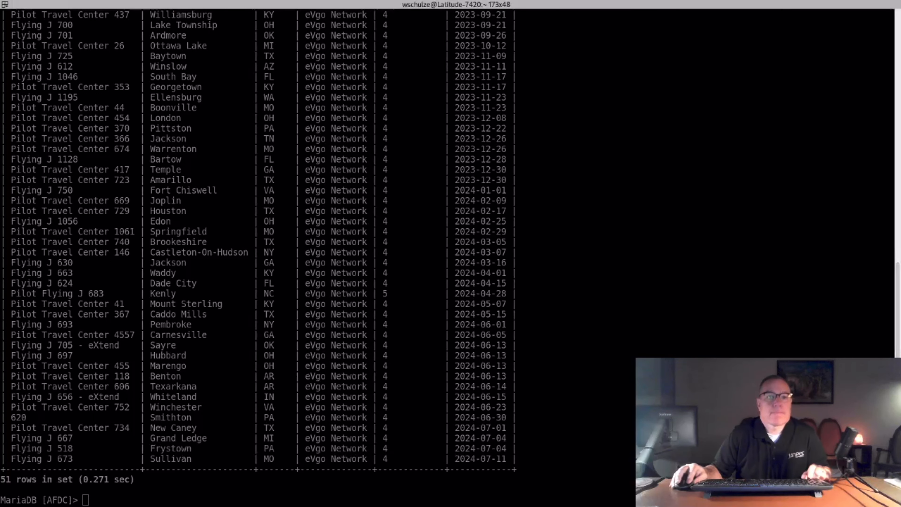
pyautogui.moveTo(247, 323)
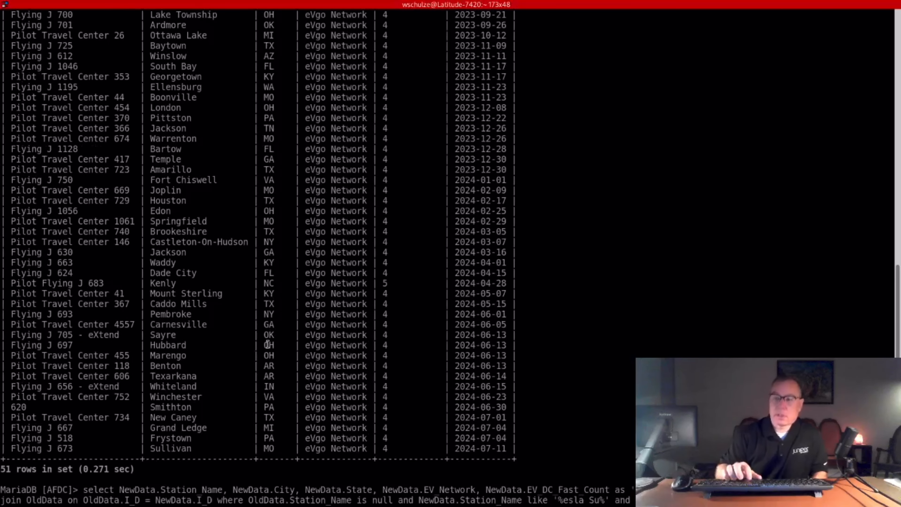
# Run the NewData-to-OldData left join returning 8 Tesla Supercharger sites with id > 85000
pyautogui.scroll(-3)
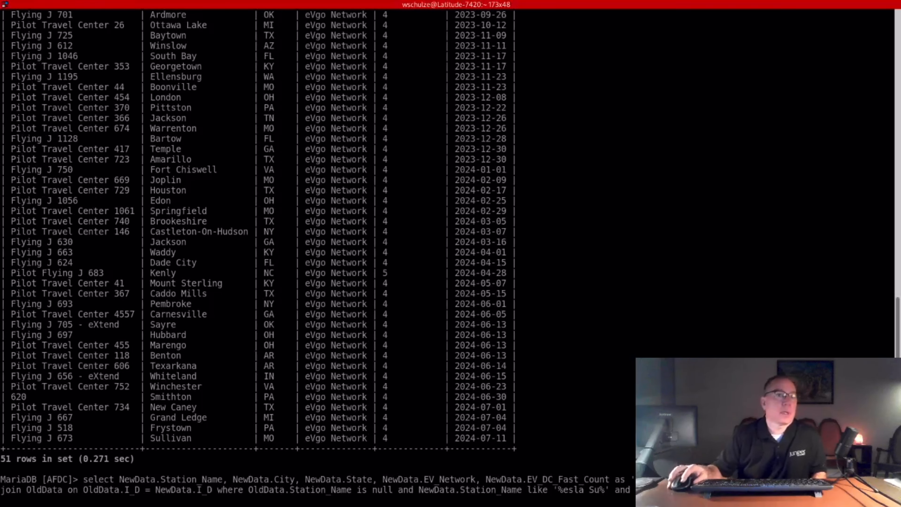
pyautogui.press('Return')
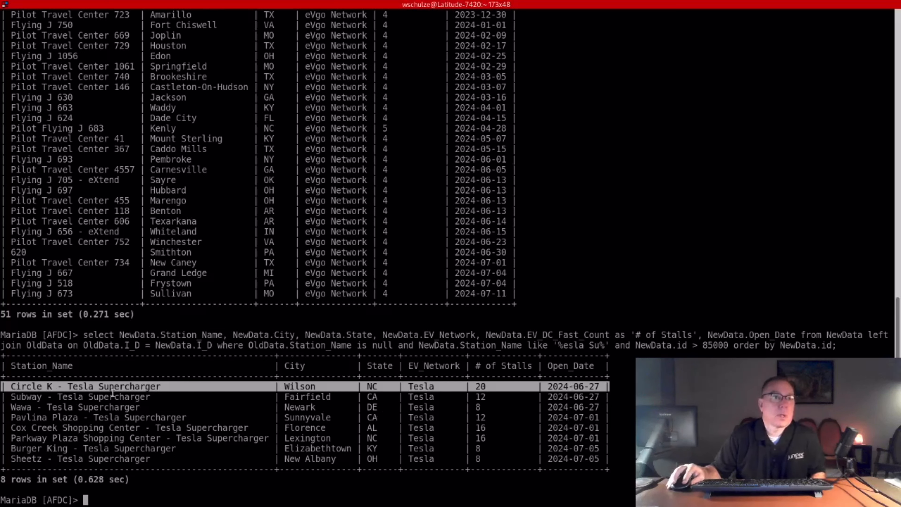
pyautogui.moveTo(231, 398)
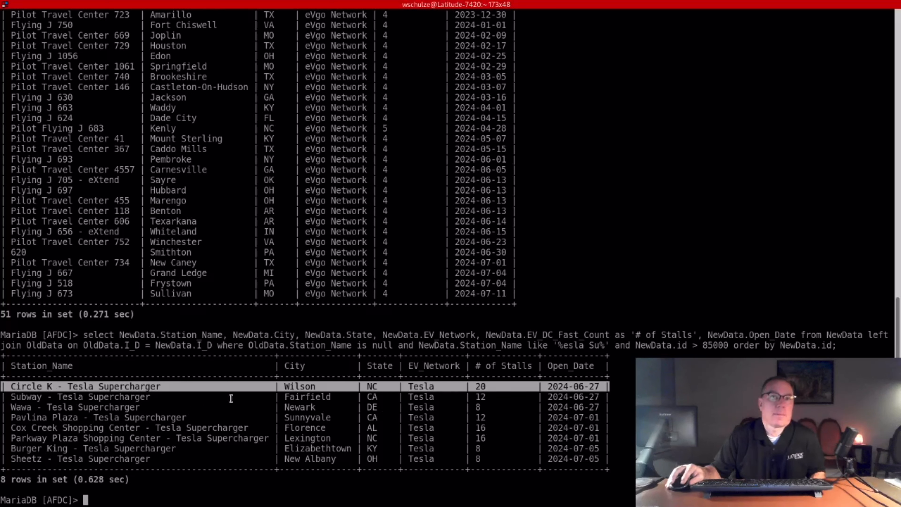
pyautogui.moveTo(287, 427)
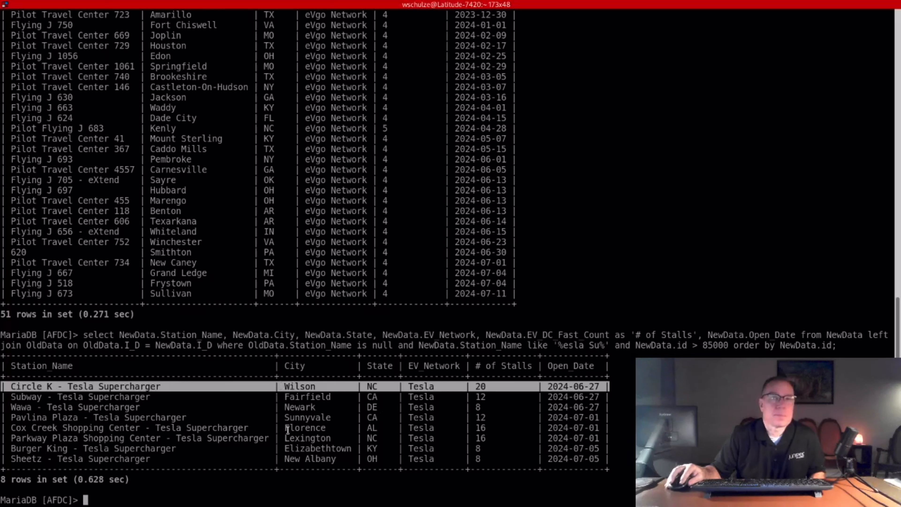
pyautogui.moveTo(26, 455)
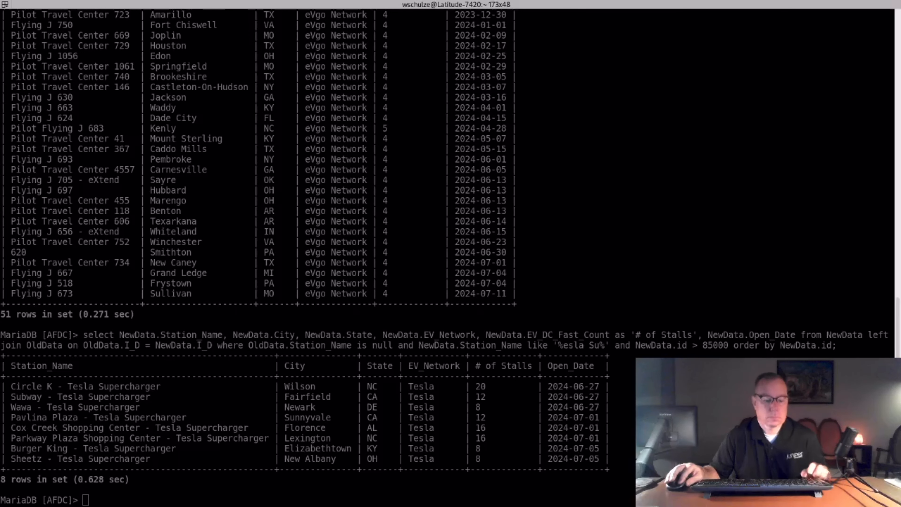
# Paste and run the query for 37 new ChargePoint stations excluding Buc-ee's and MB hubs
pyautogui.rightClick(383, 260)
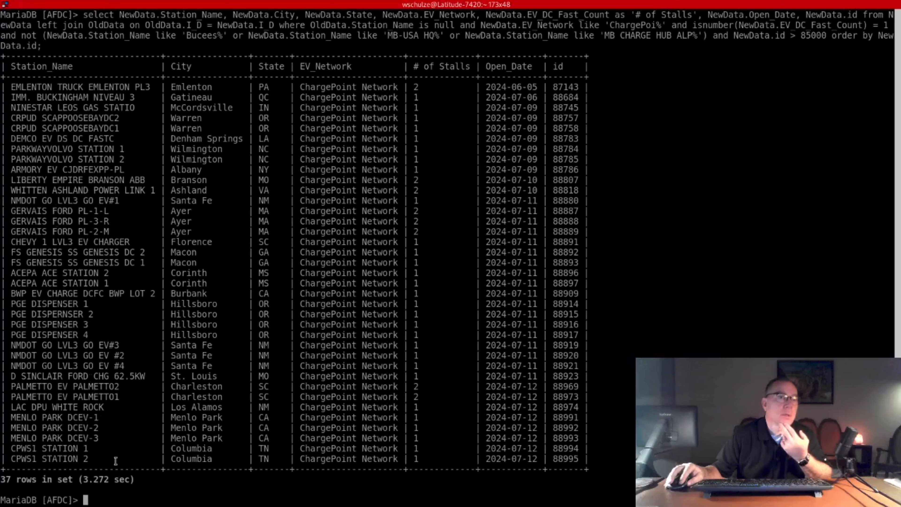
pyautogui.moveTo(110, 457)
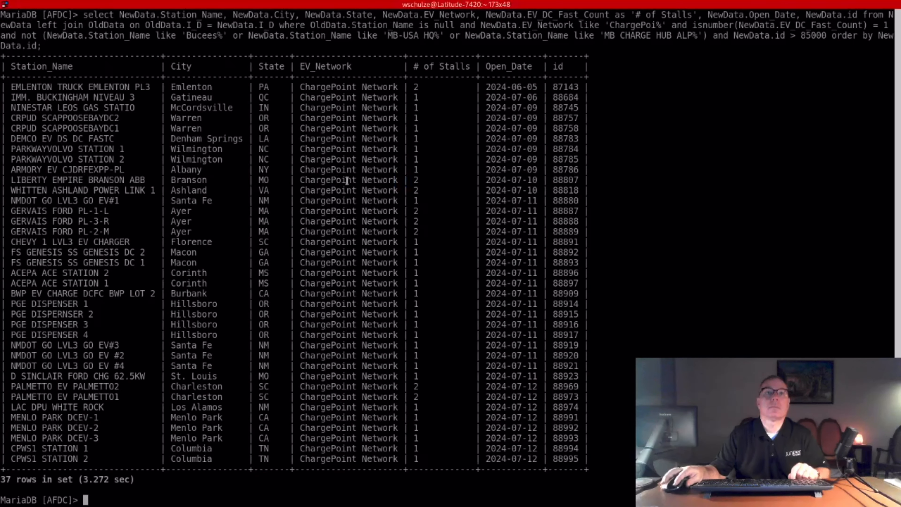
# Run the eVgo query excluding Pilot/Flying J (Kohl's 308 only), then paste the Shell Recharge query
pyautogui.press('Return')
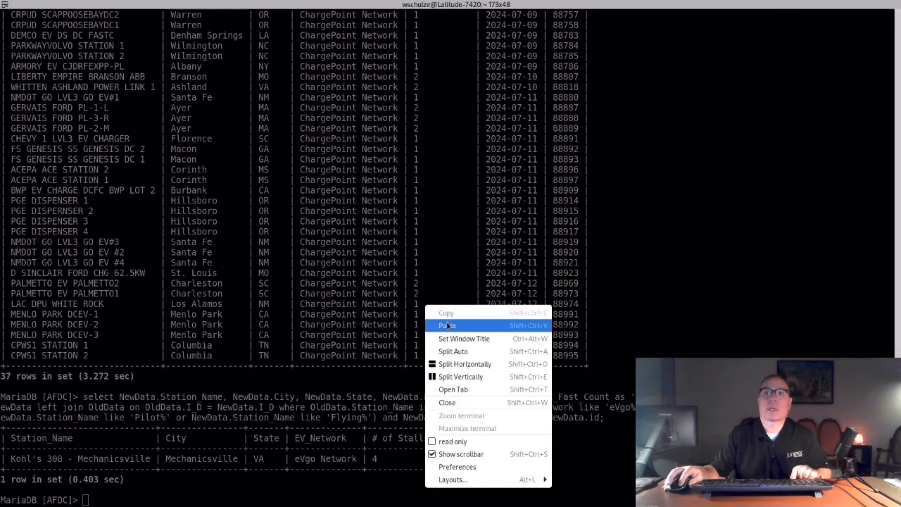
pyautogui.click(447, 326)
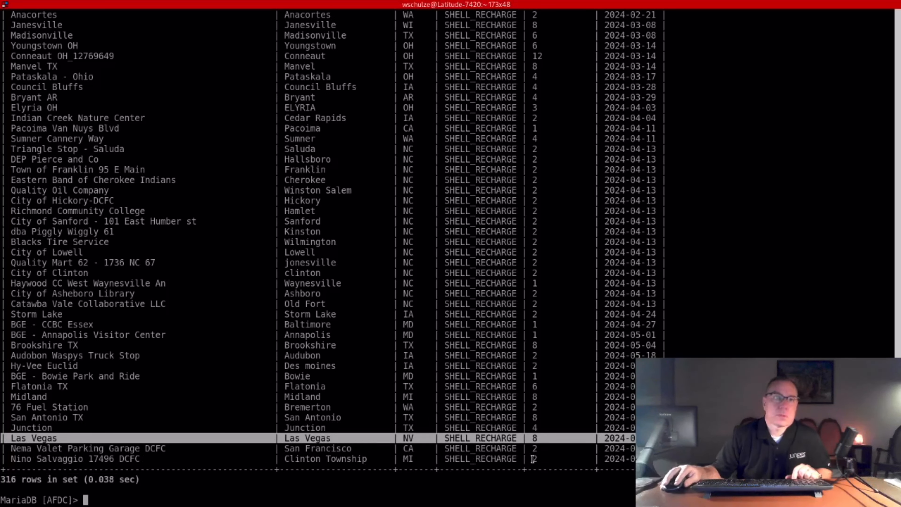
pyautogui.moveTo(325, 455)
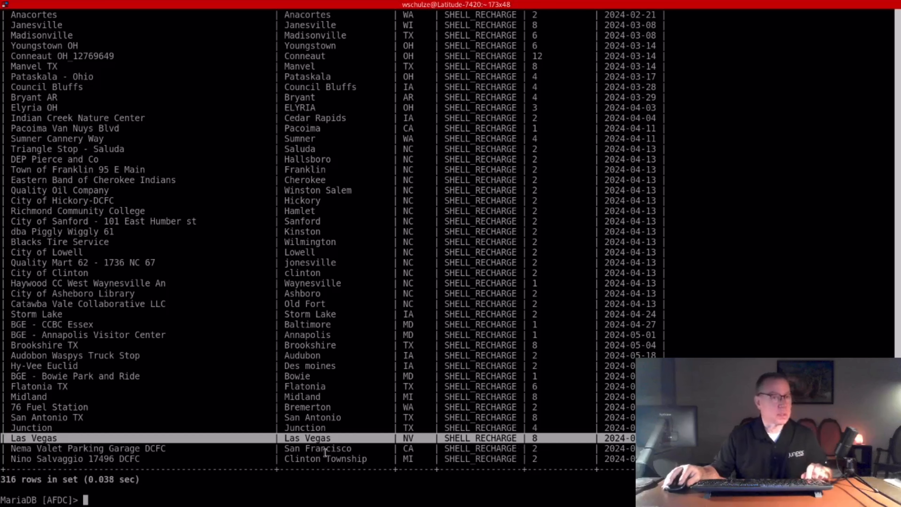